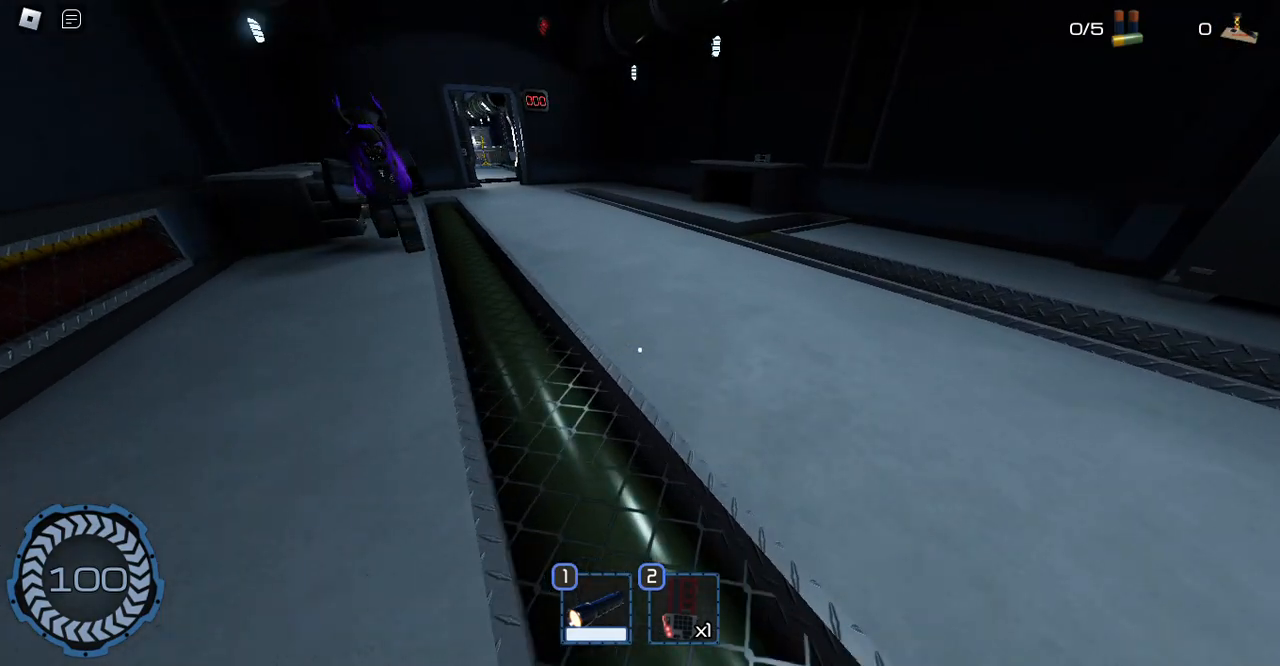
mouse_move(640, 332)
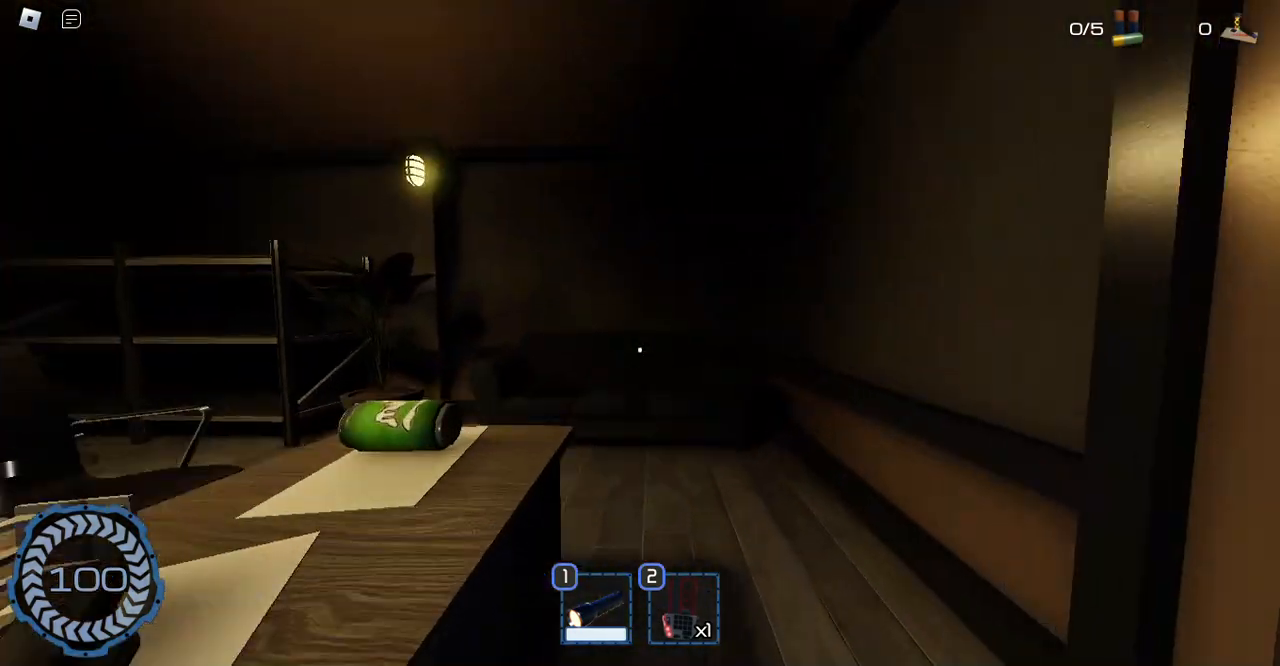
mouse_move(640, 348)
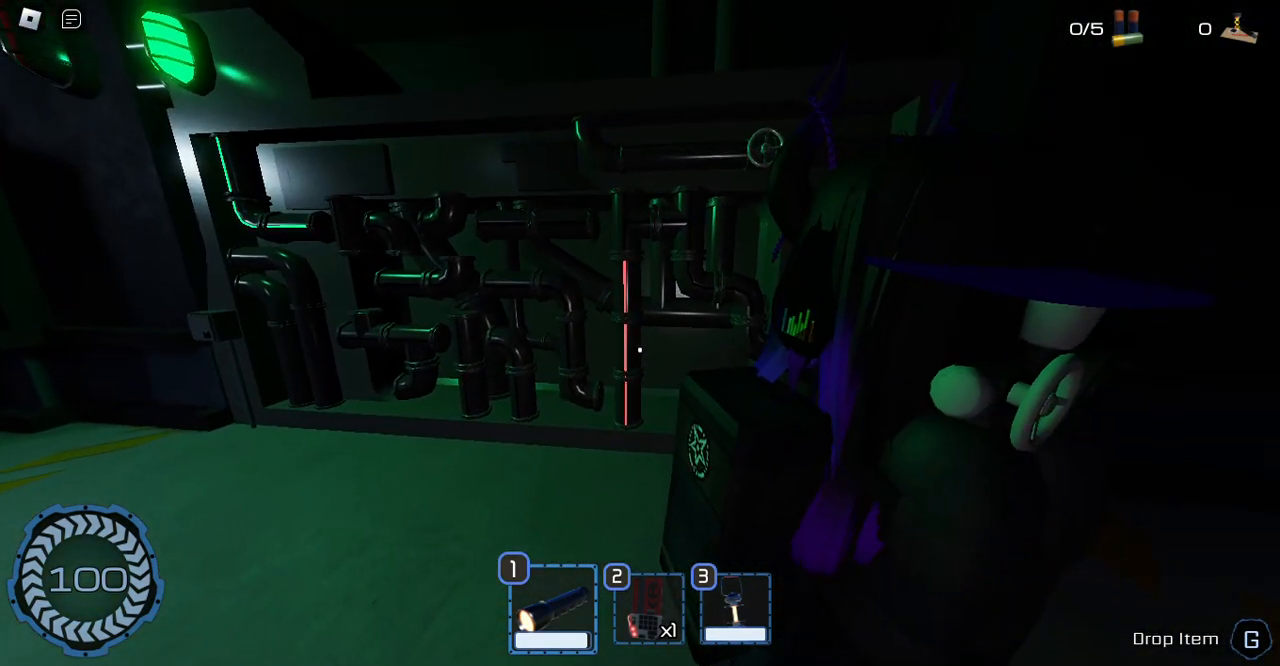
mouse_move(640, 332)
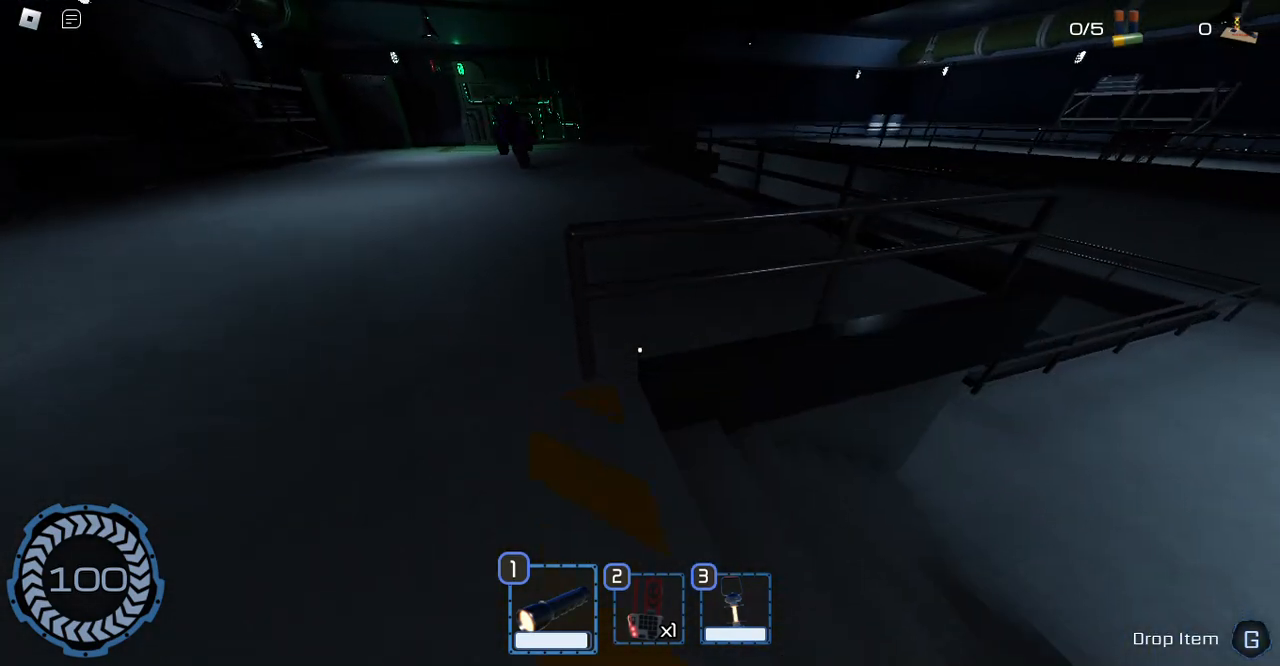
mouse_move(640, 332)
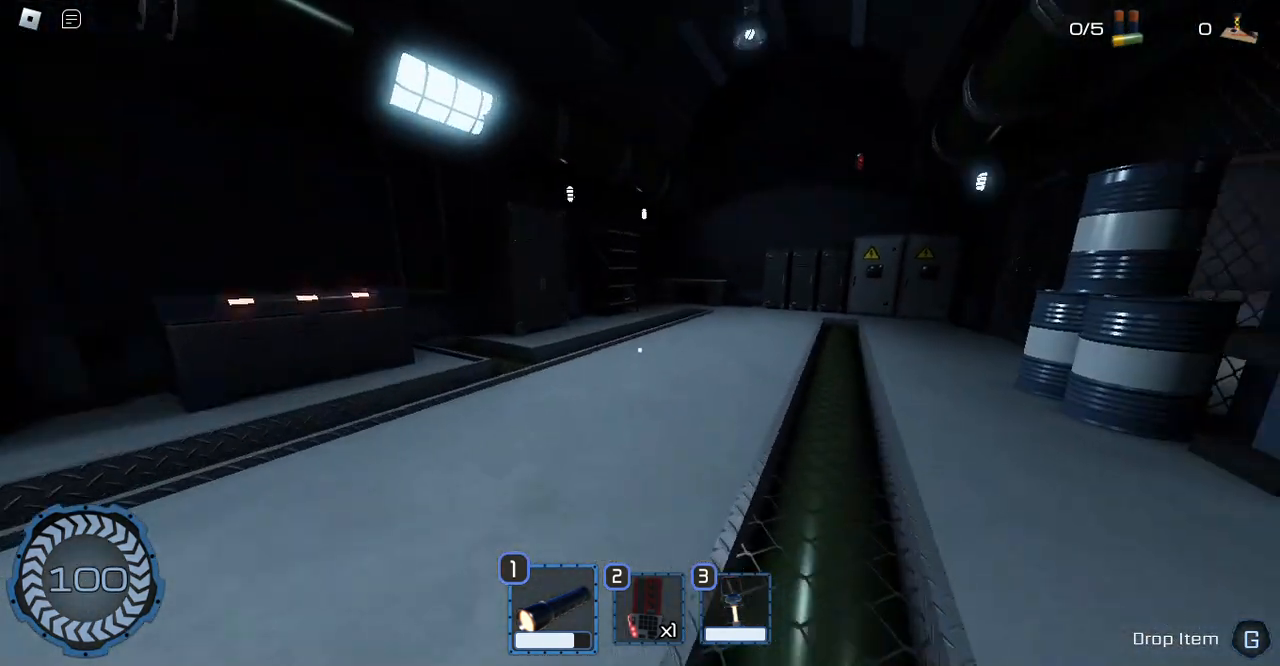
mouse_move(640, 332)
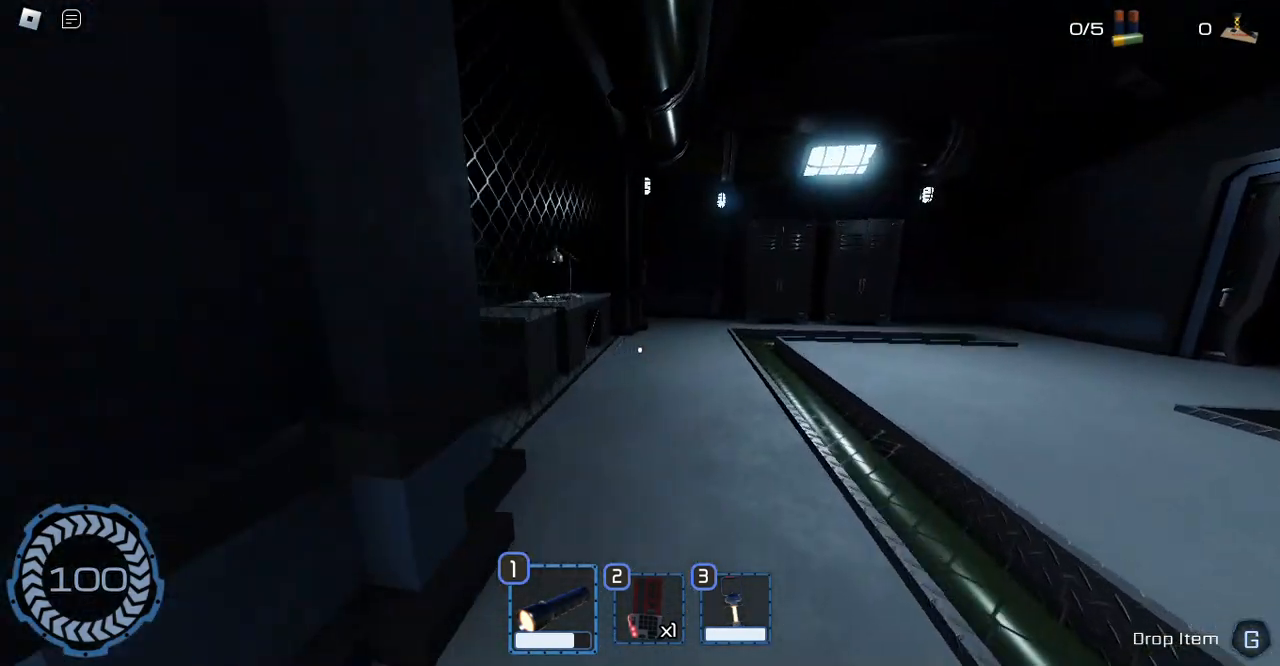
mouse_move(640, 332)
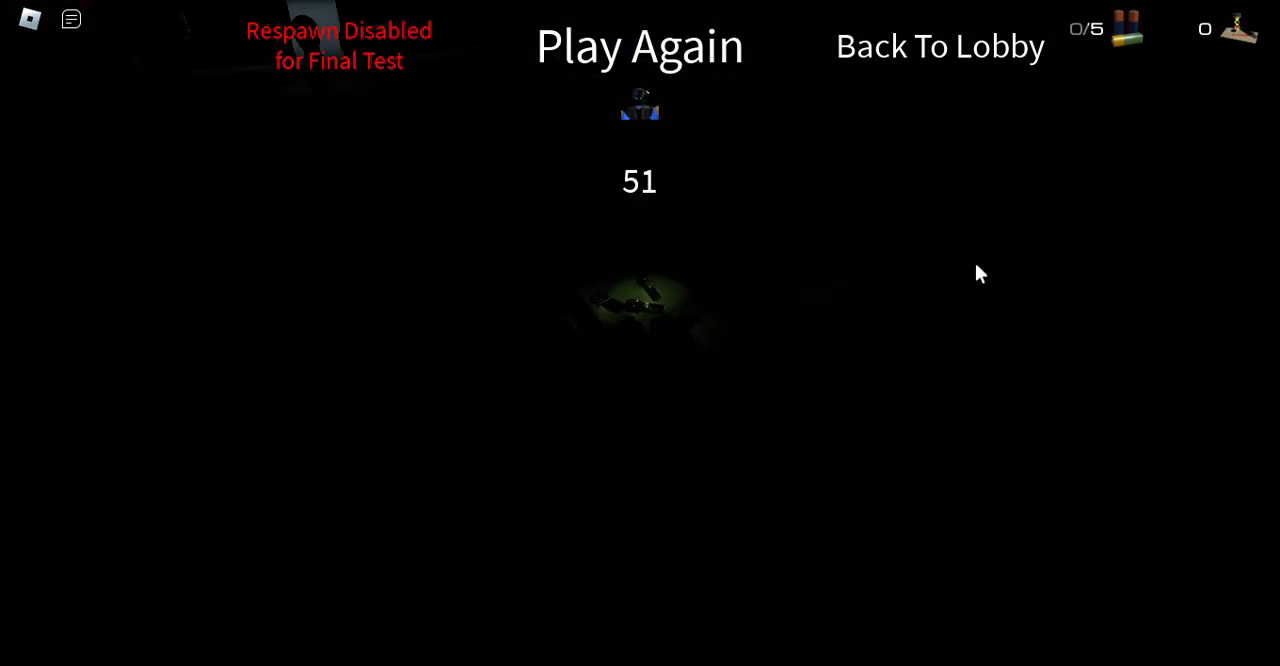
mouse_move(1180, 88)
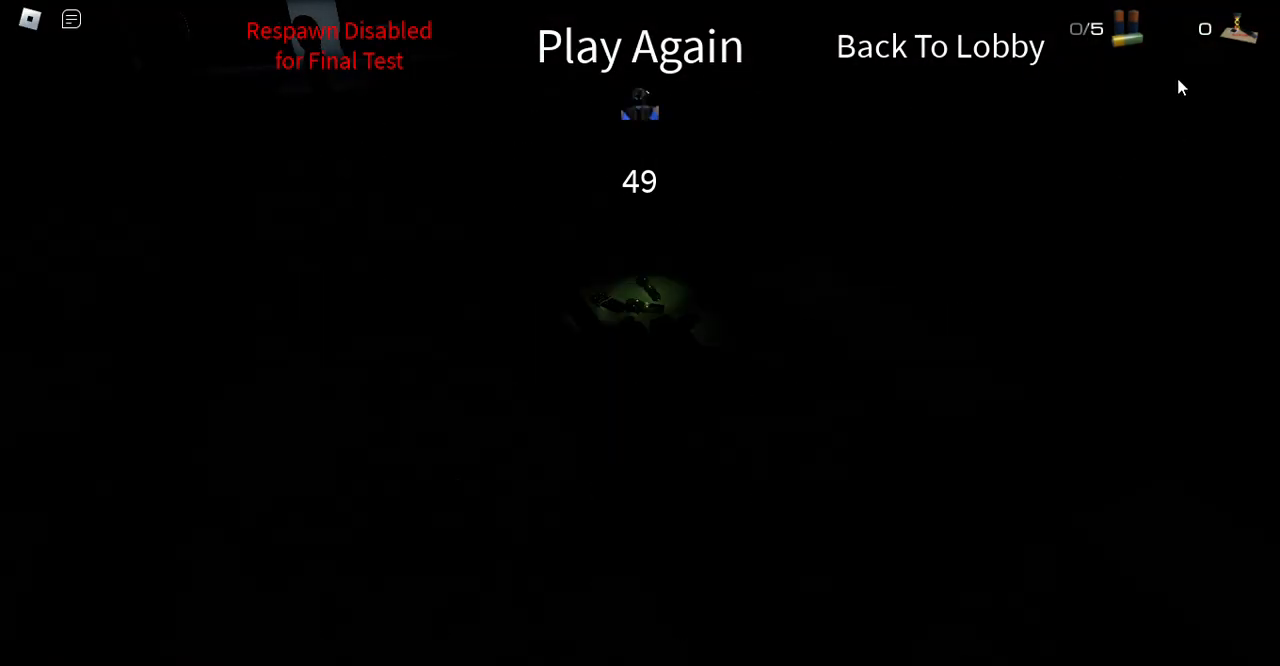